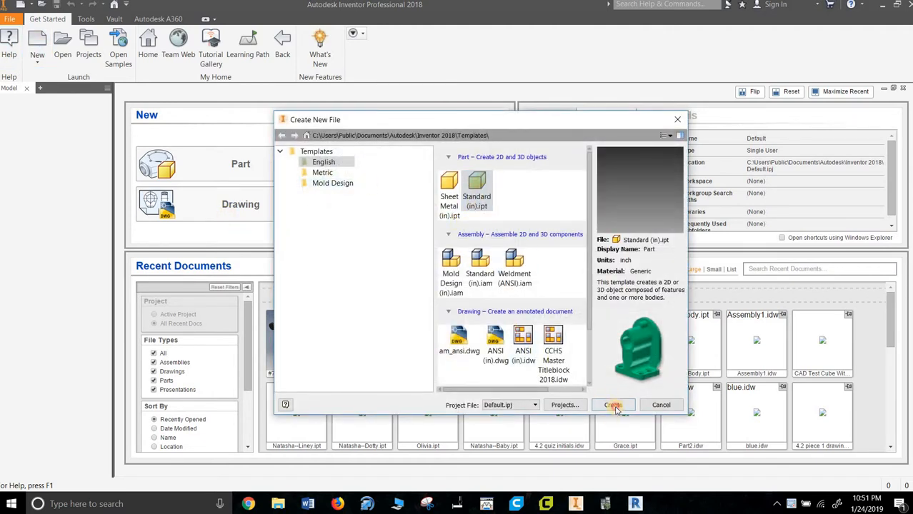
Step: Create a new Standard (in).ipt part and start a 2D sketch
left_click(611, 406)
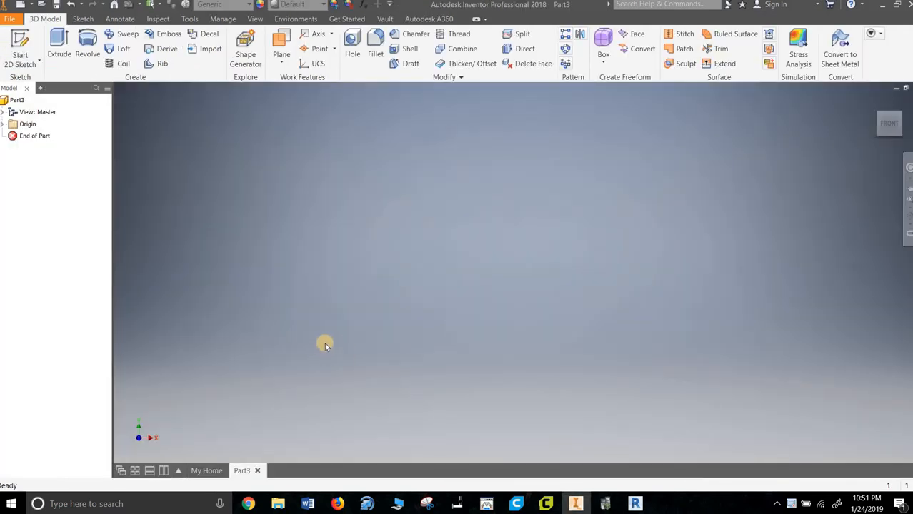
mouse_move(278, 307)
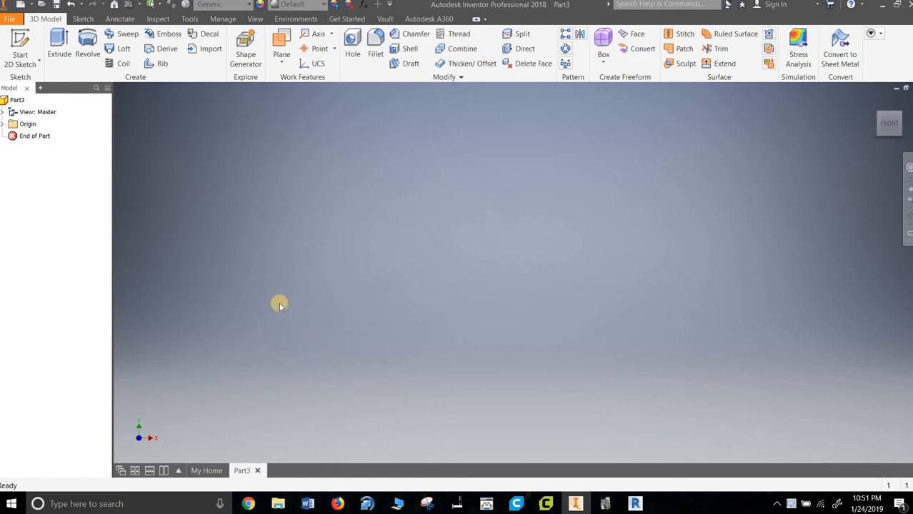
left_click(22, 60)
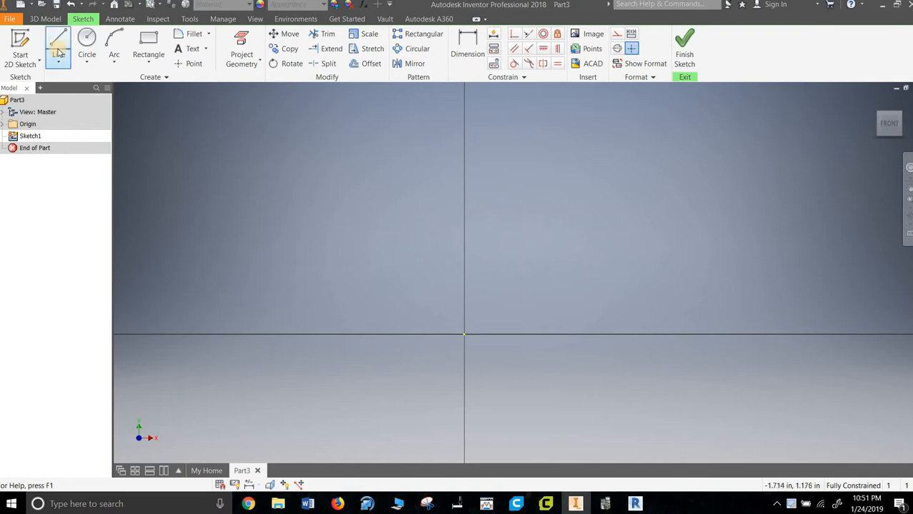
Step: Draw the shank outline from the origin, 1.000 tall and .125 wide, with the Line tool
left_click(57, 46)
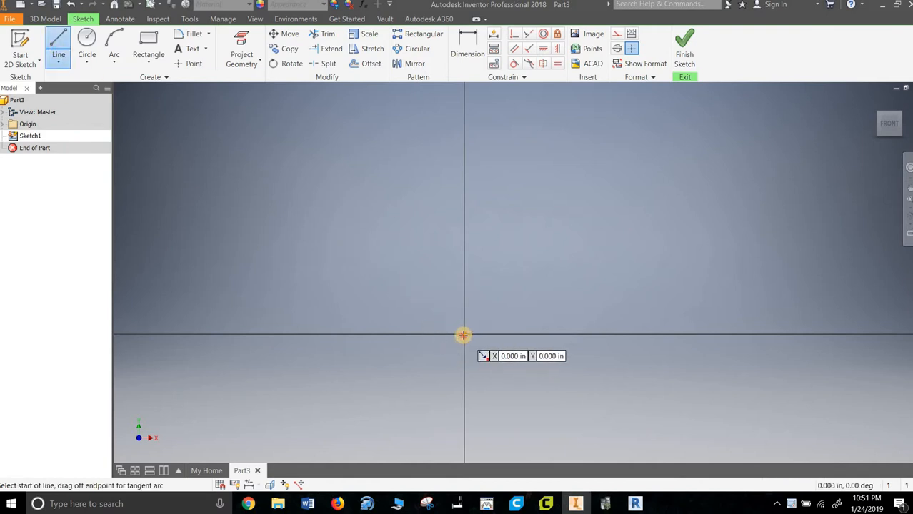
left_click_drag(463, 335, 460, 186)
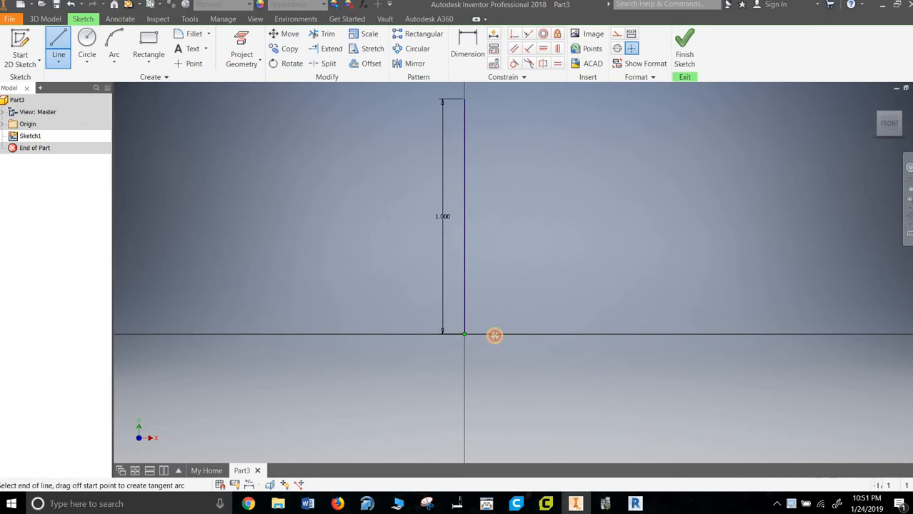
mouse_move(537, 335)
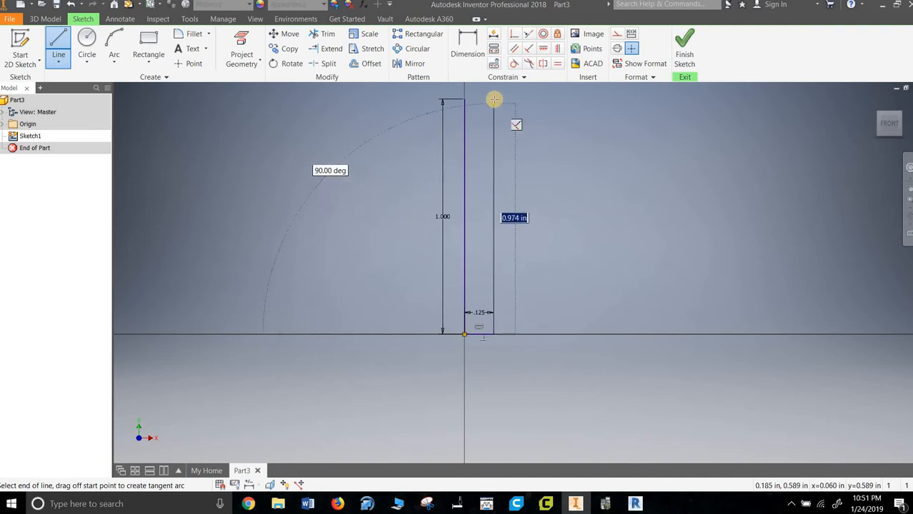
left_click(494, 100)
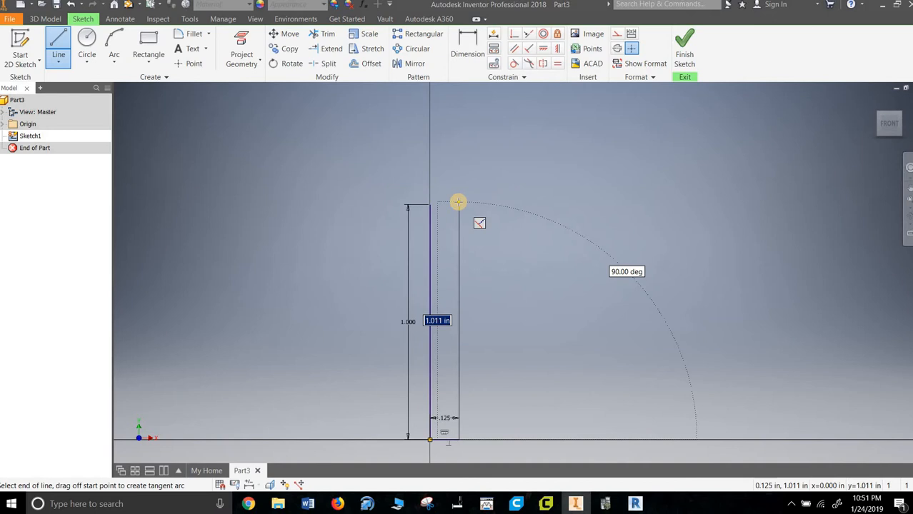
right_click(457, 202)
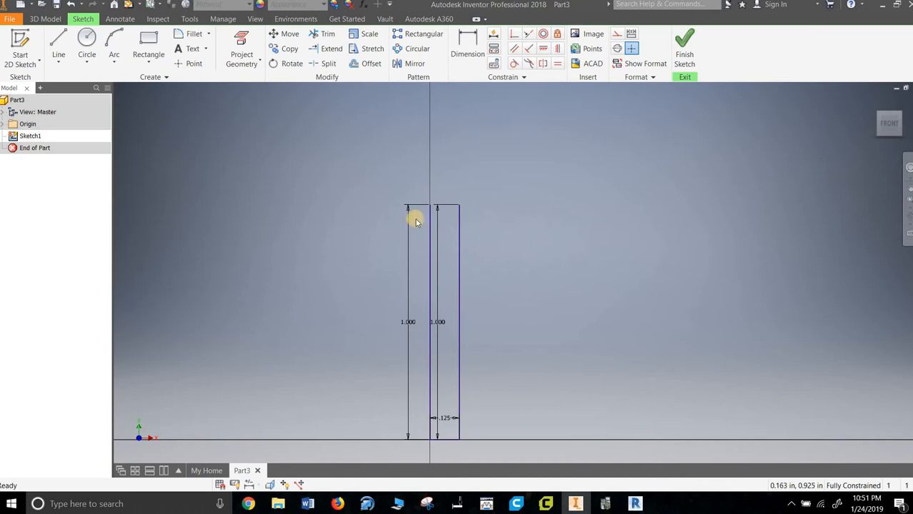
Step: End the shank lines and draw the .213 ledge at the top of the shank
left_click(148, 55)
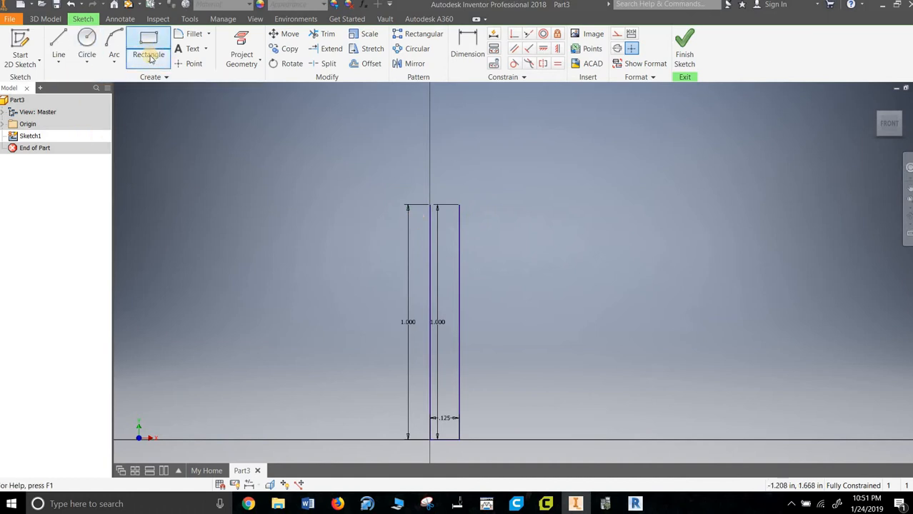
left_click(57, 50)
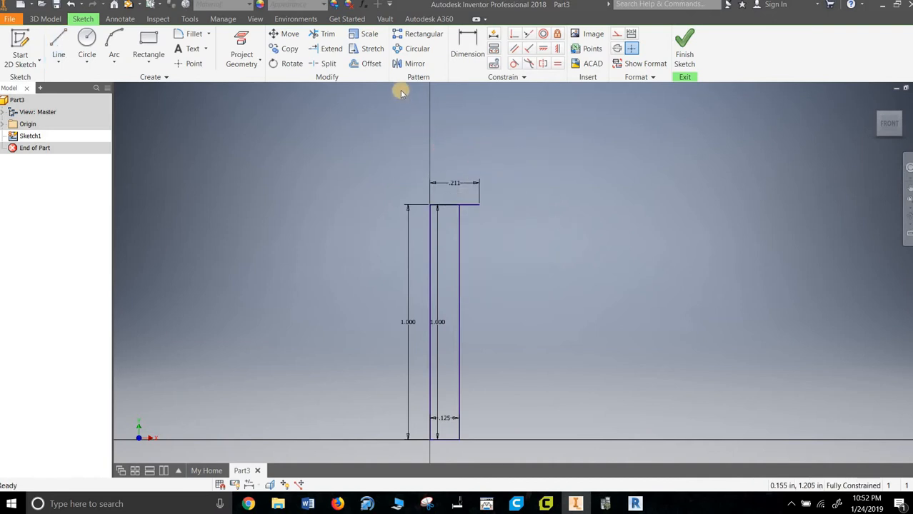
left_click(372, 63)
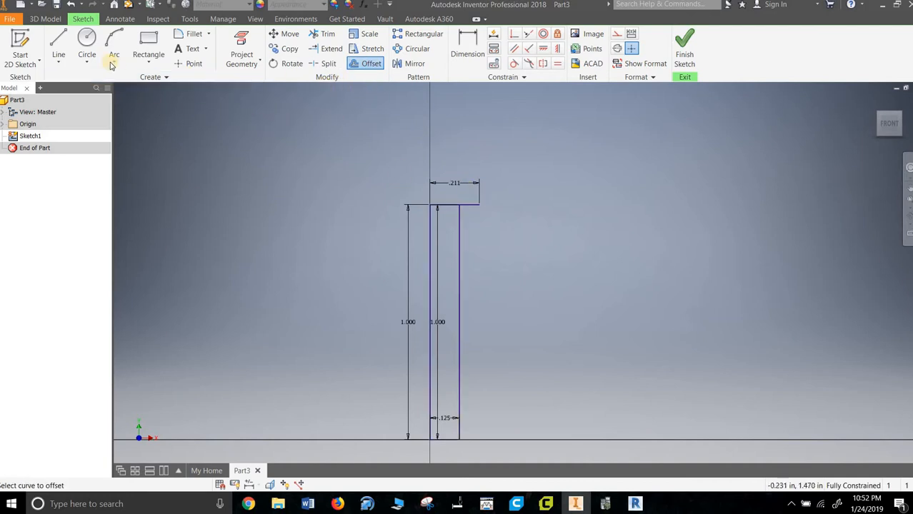
left_click(58, 43)
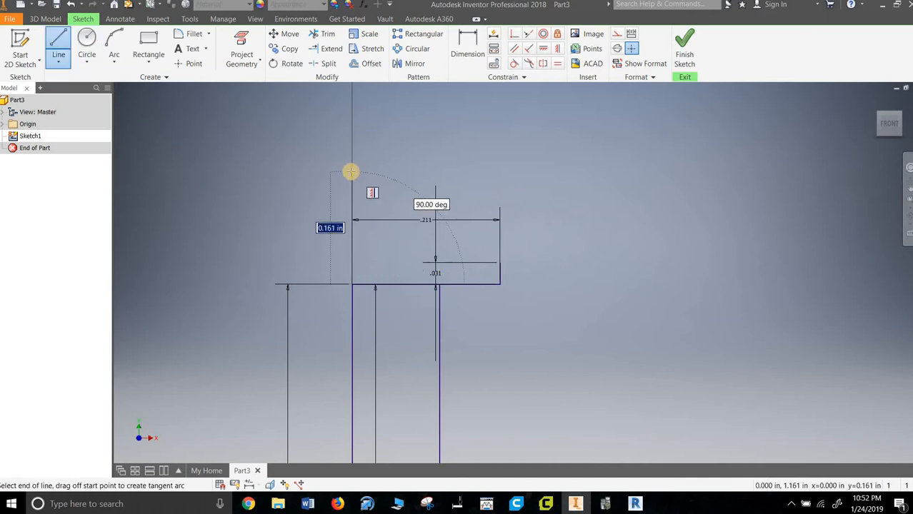
Step: Draw the head rising .125 along the axis with a .125-wide top edge
type("0.1")
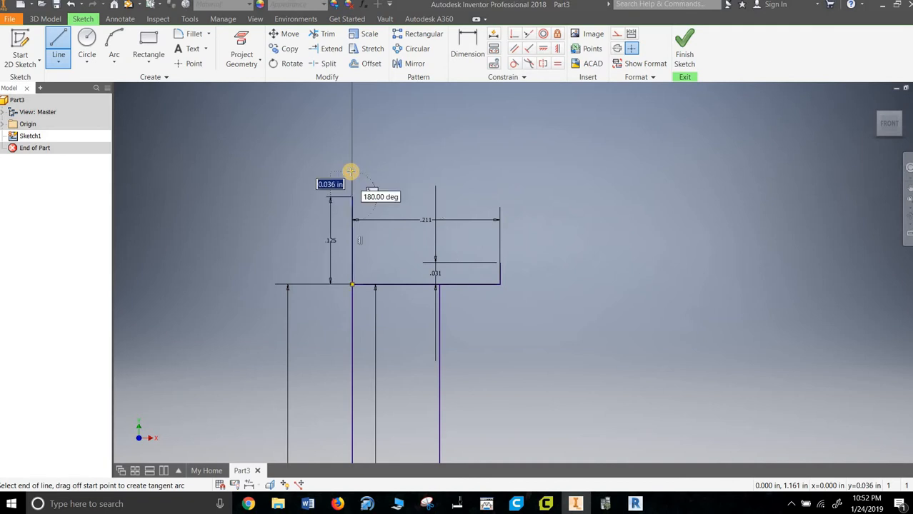
left_click_drag(350, 172, 536, 197)
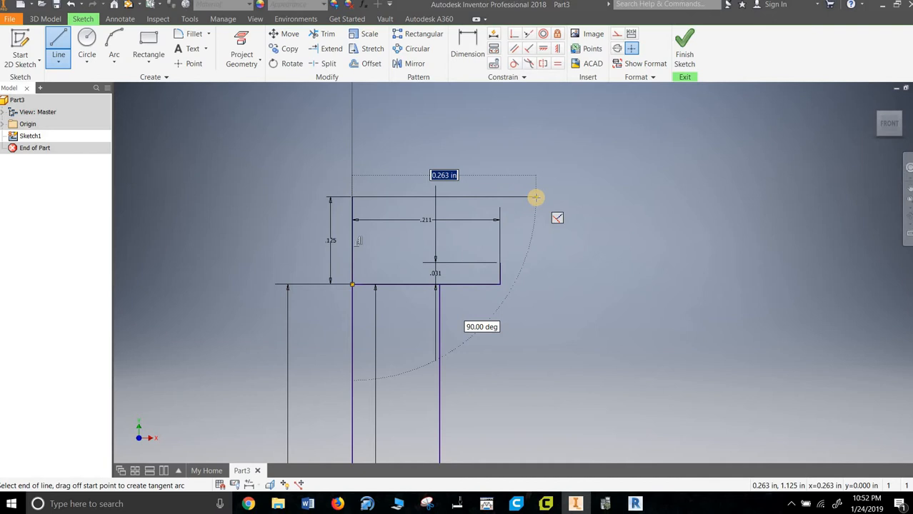
type(".26")
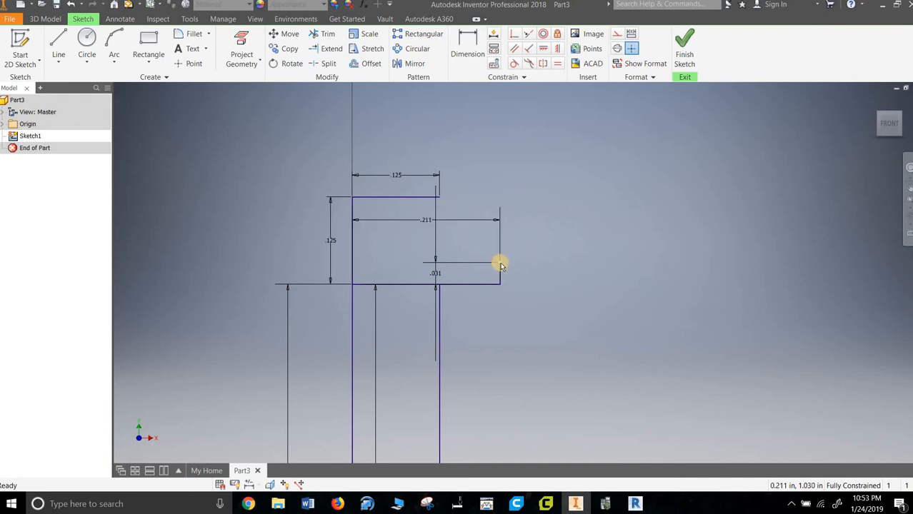
left_click(329, 35)
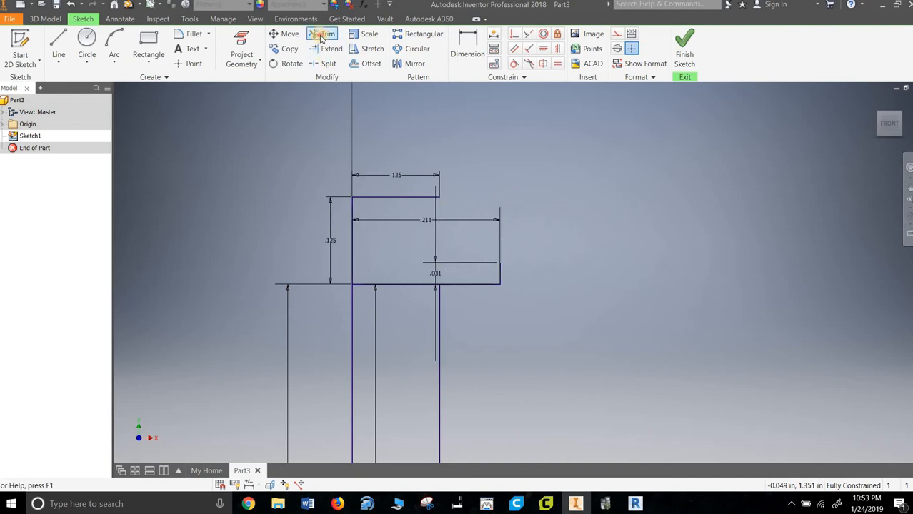
Step: Trim the corner and round the head top with an arc, then finish the sketch
left_click(327, 35)
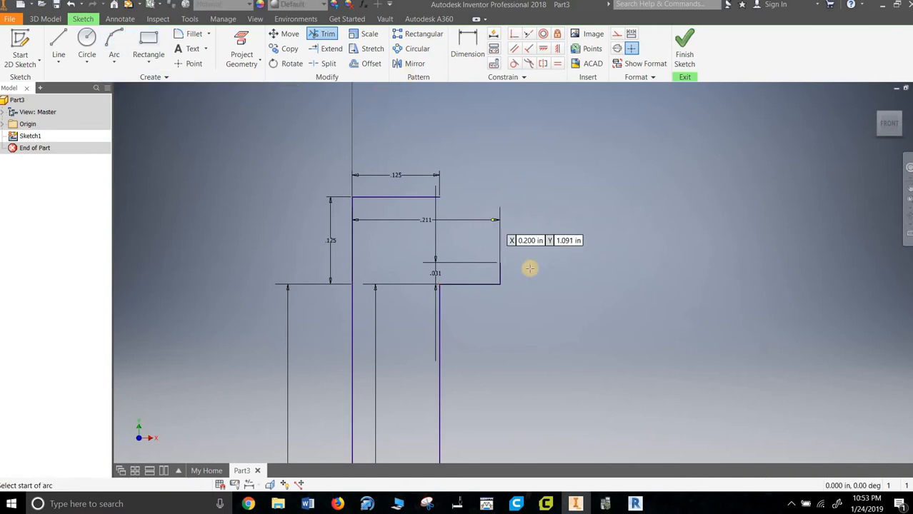
left_click(115, 42)
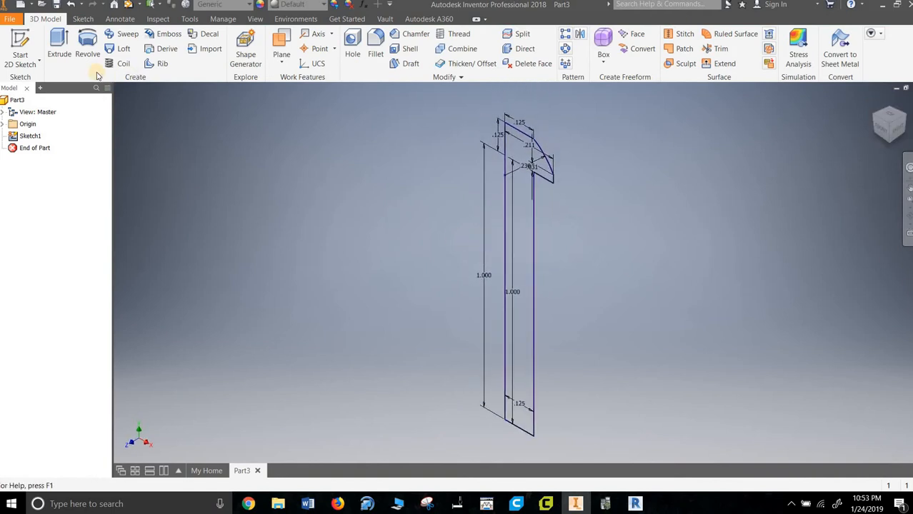
Step: Revolve the profile about the shank centreline into a solid button-head peg
left_click(87, 42)
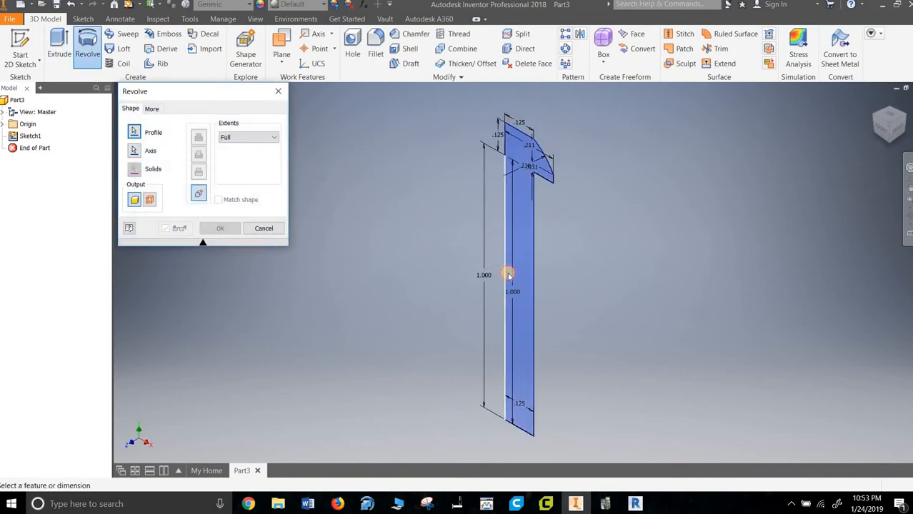
left_click(220, 228)
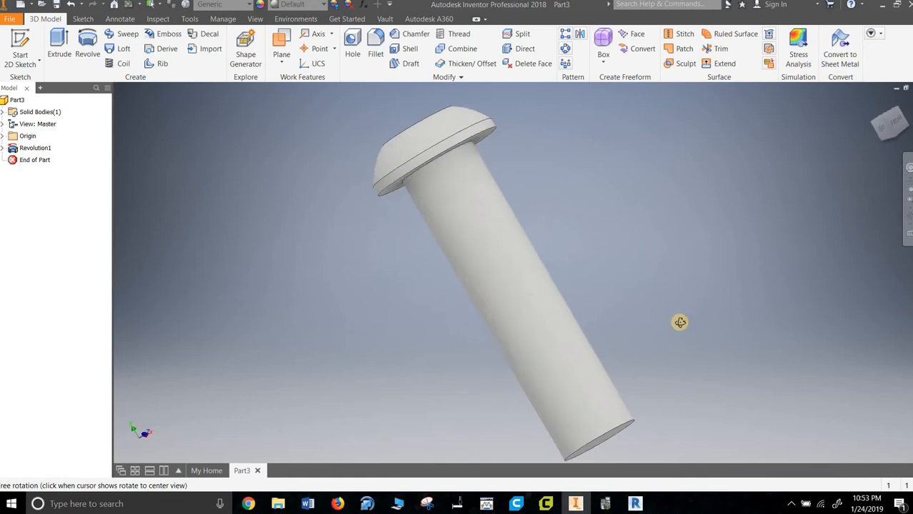
Step: Orbit to look over the peg's head and start the Thread tool
left_click_drag(680, 323, 389, 184)
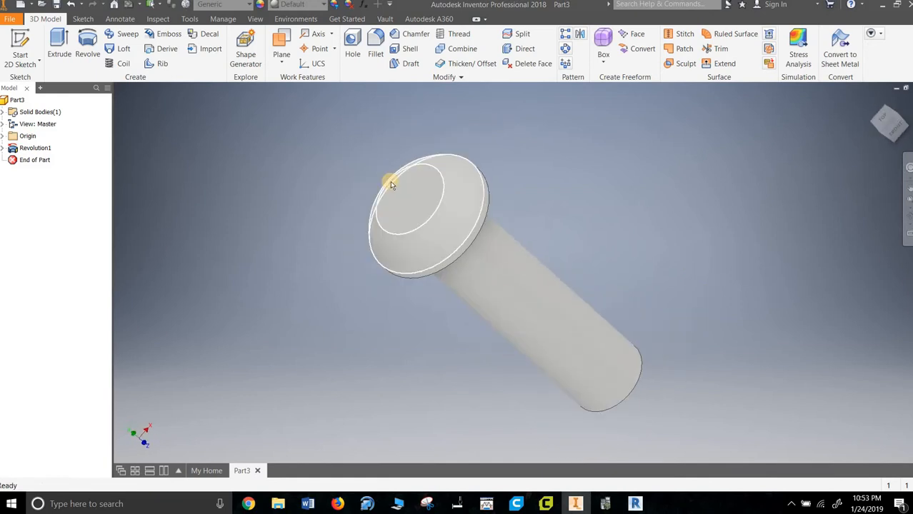
left_click_drag(391, 185, 255, 218)
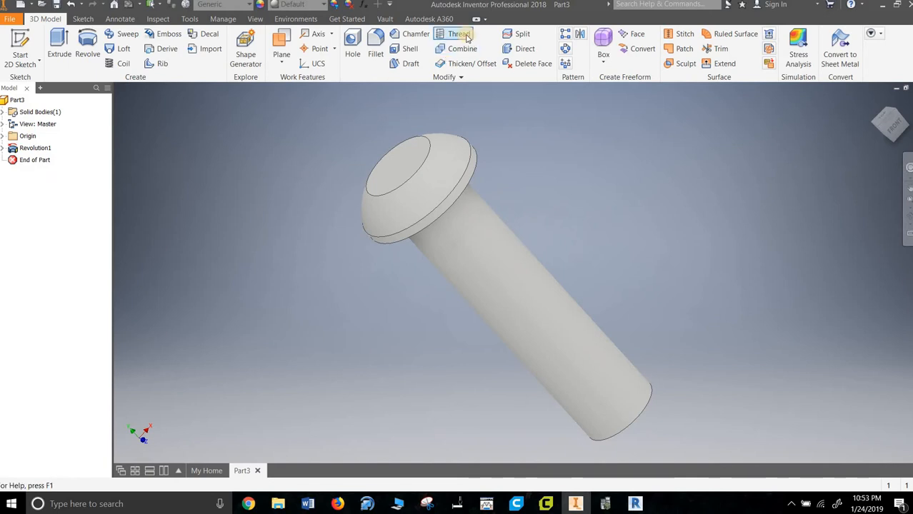
left_click(458, 34)
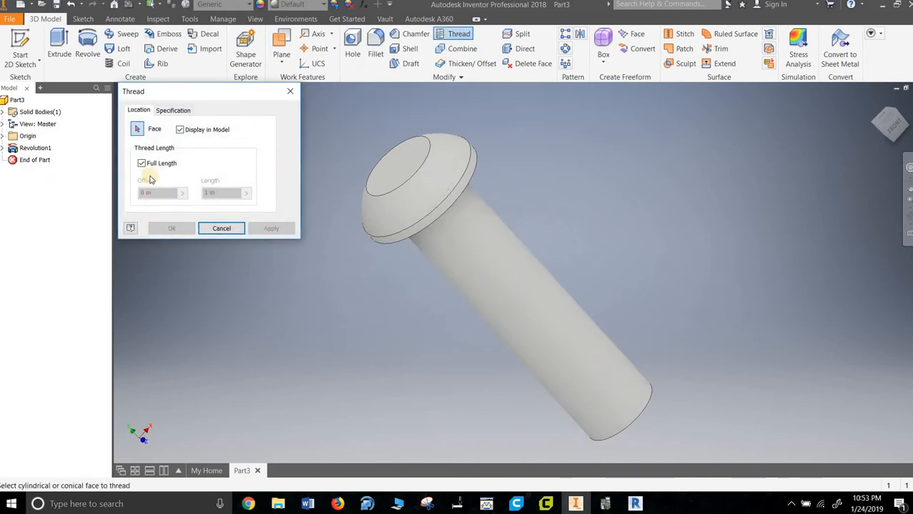
Step: Apply a partial-length 1/4-20 UNC thread to the shank face with a .2 offset
left_click(141, 163)
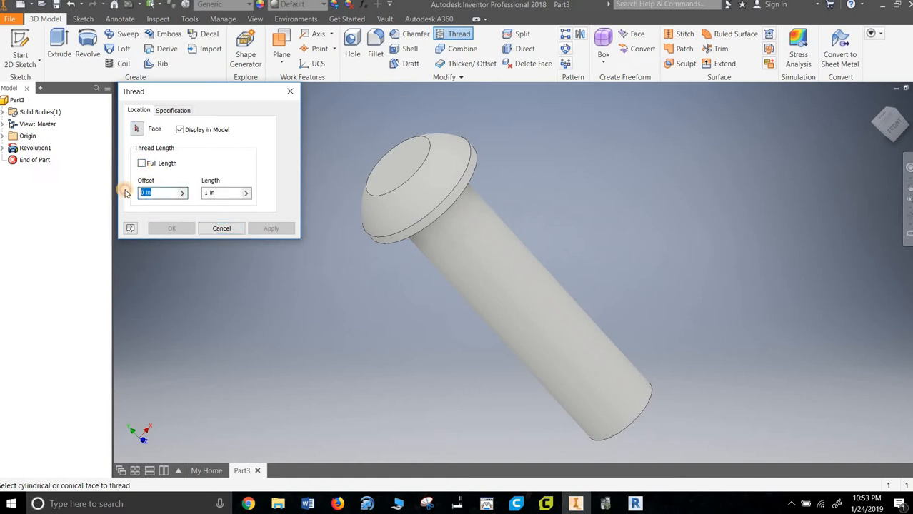
type(".25")
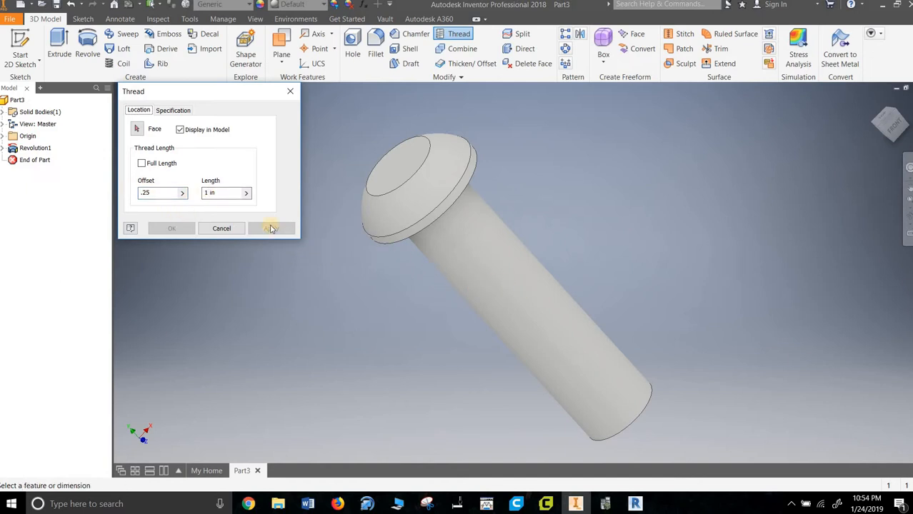
left_click(163, 193)
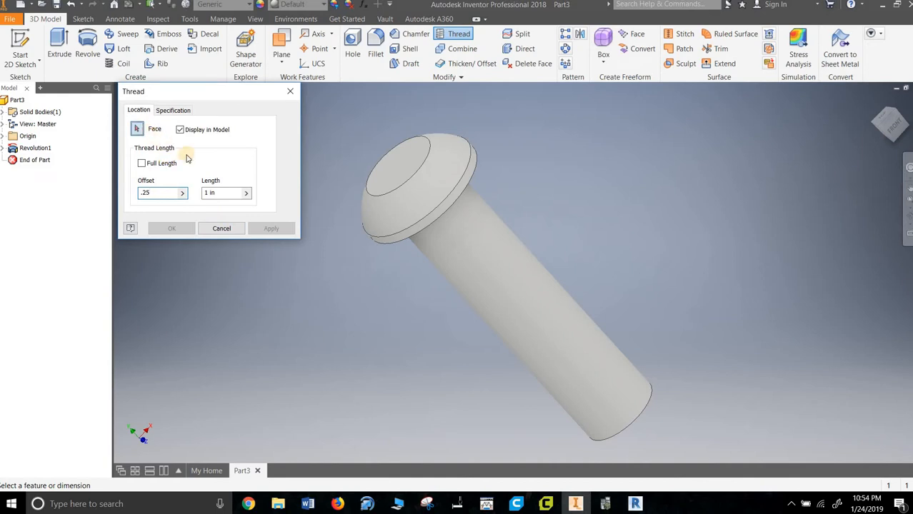
left_click(500, 277)
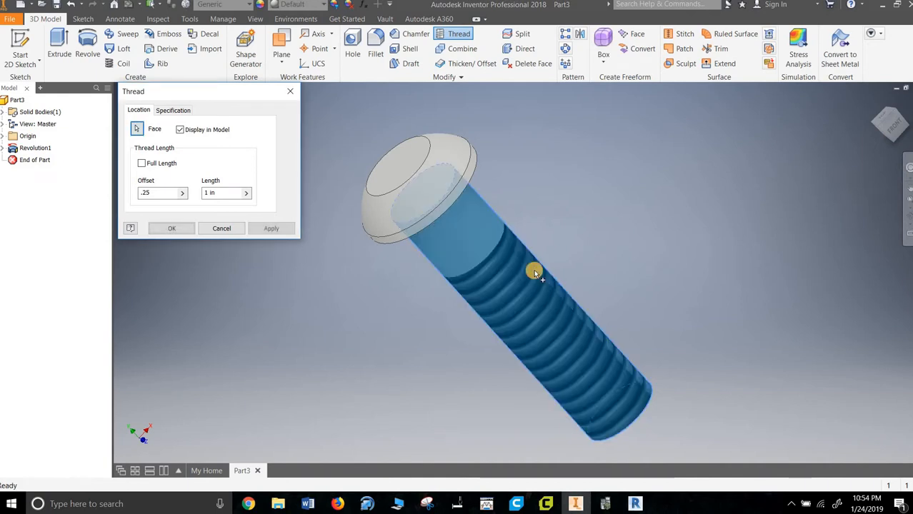
left_click(173, 110)
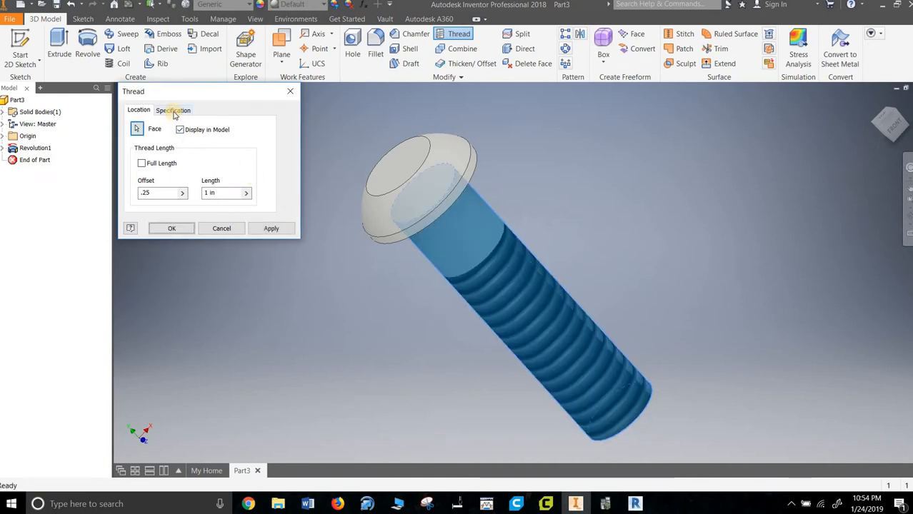
left_click(173, 109)
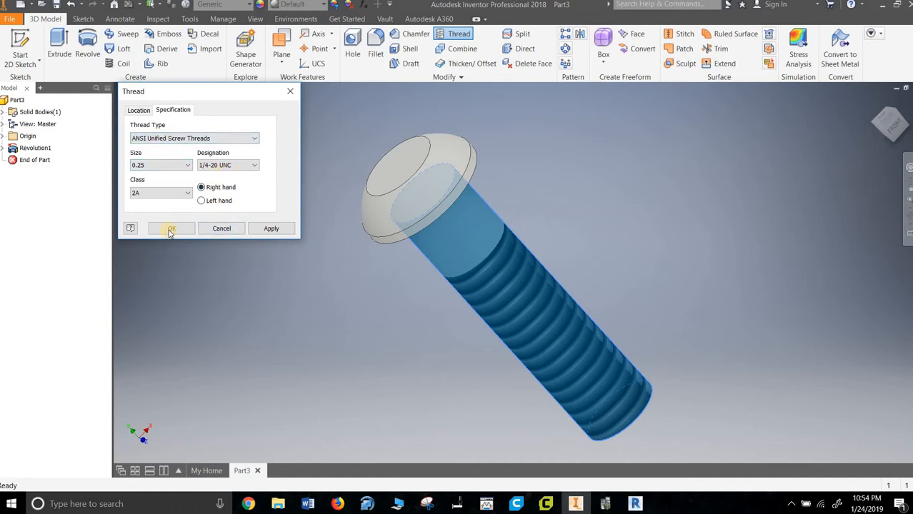
left_click(172, 229)
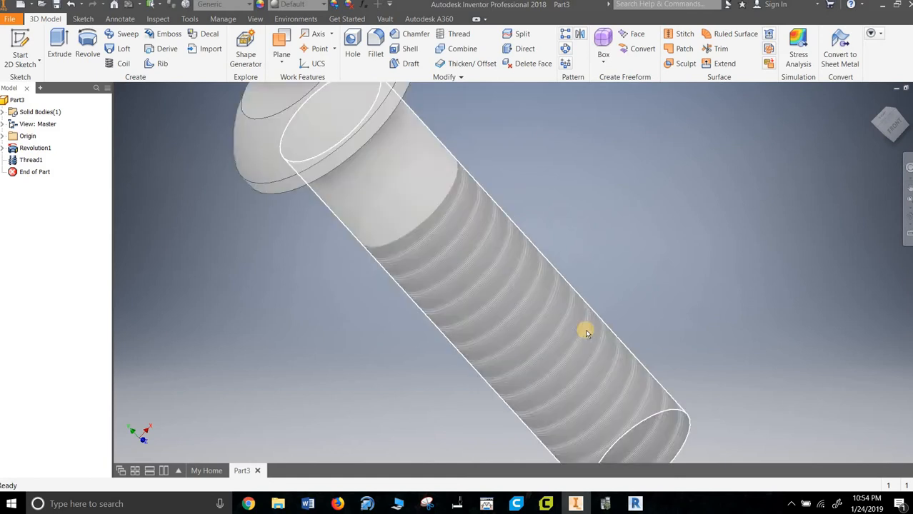
Step: Orbit around the threaded shank to inspect it, then return to a full view
left_click_drag(585, 333, 500, 240)
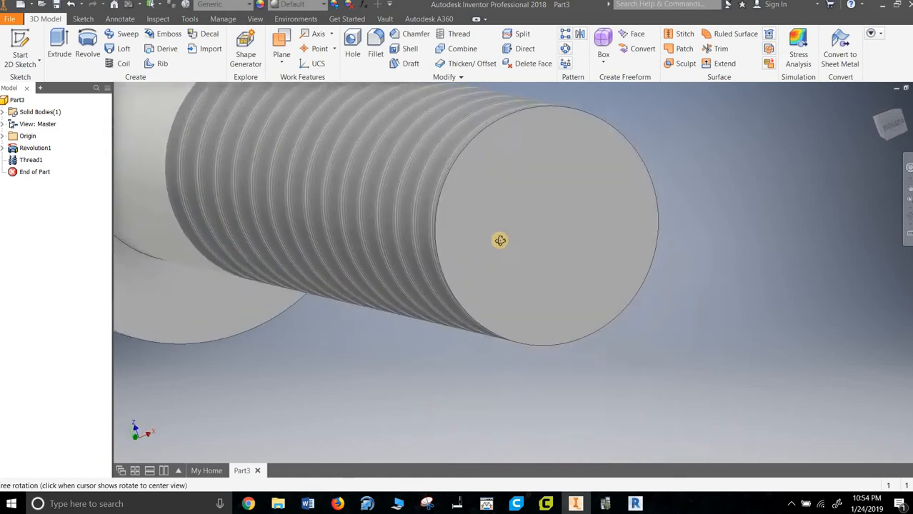
left_click_drag(500, 240, 583, 297)
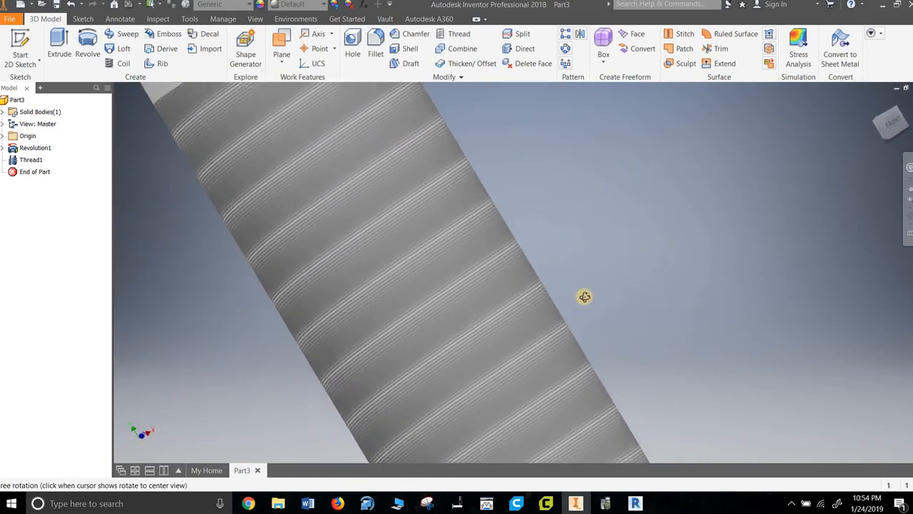
left_click_drag(583, 297, 548, 271)
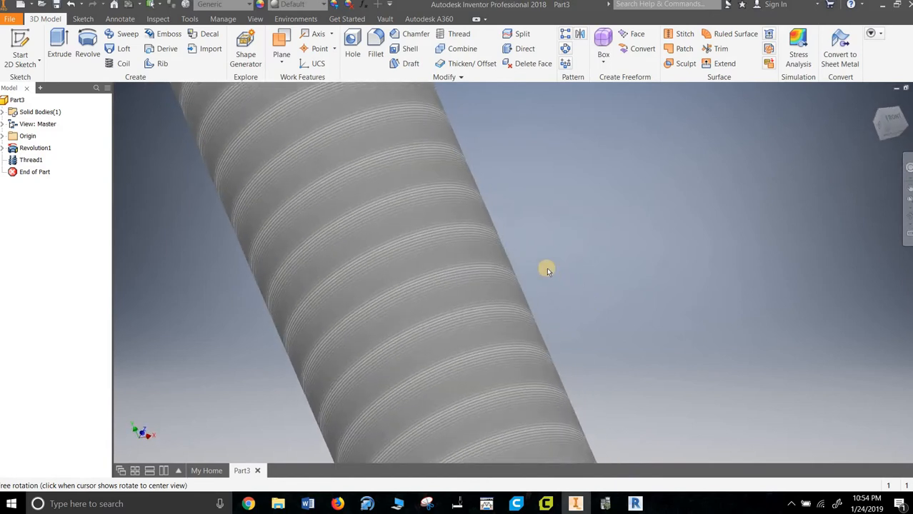
left_click_drag(546, 271, 693, 235)
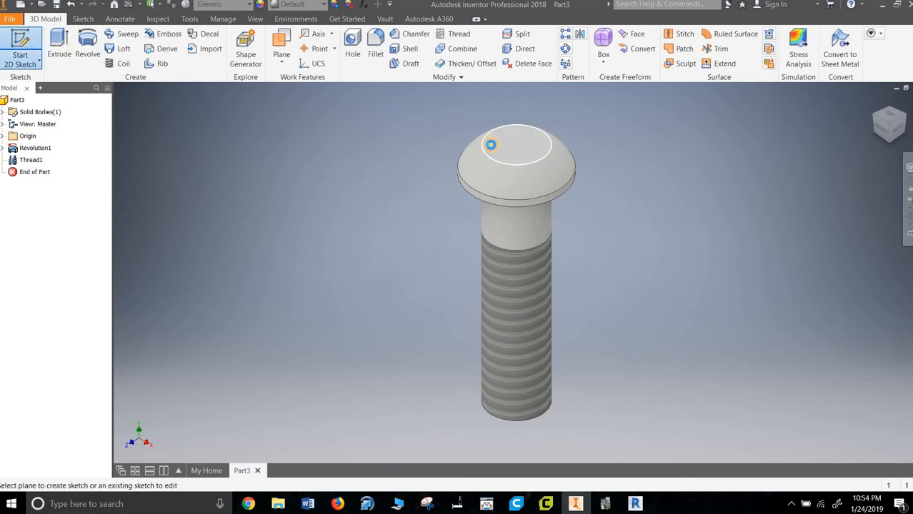
Step: Sketch a six-sided polygon centred on the head's top face
left_click(491, 145)
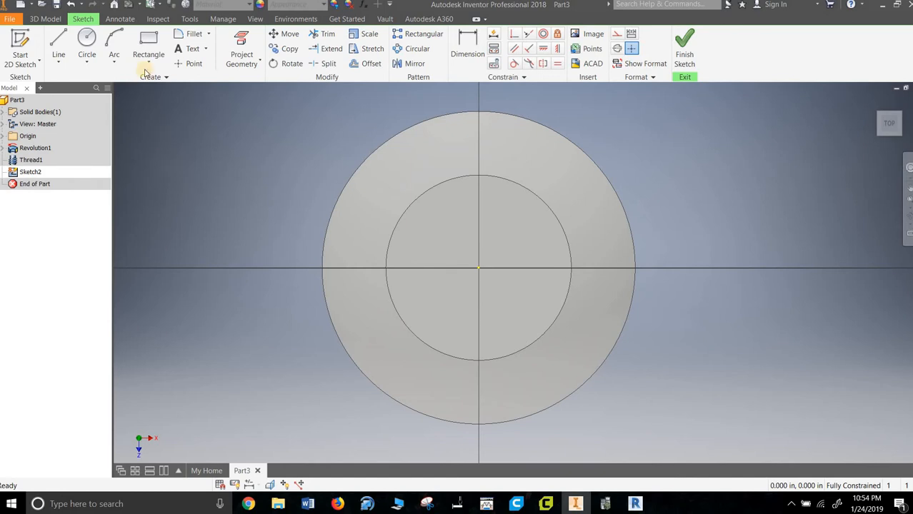
left_click(166, 54)
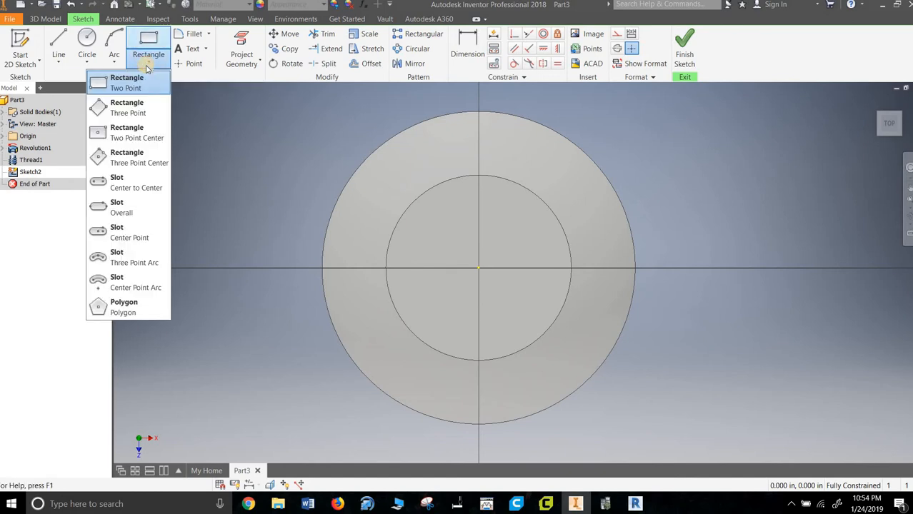
left_click(123, 305)
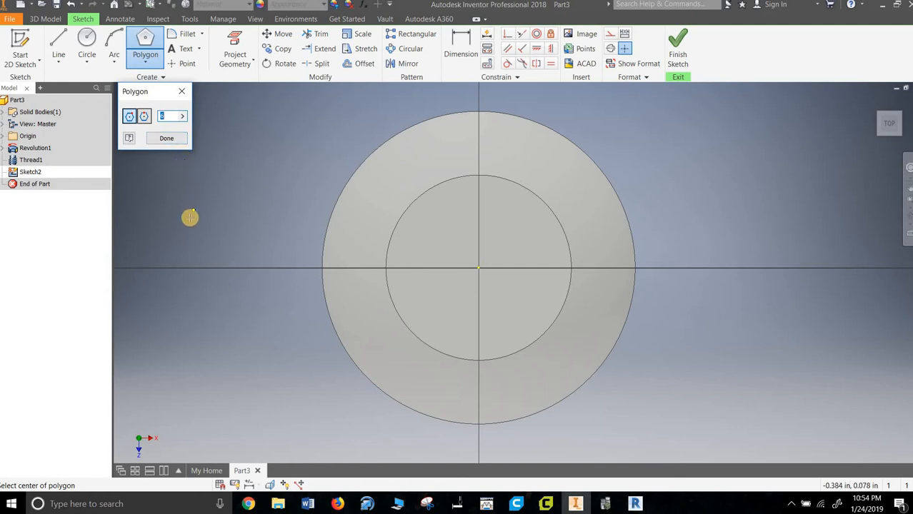
mouse_move(474, 267)
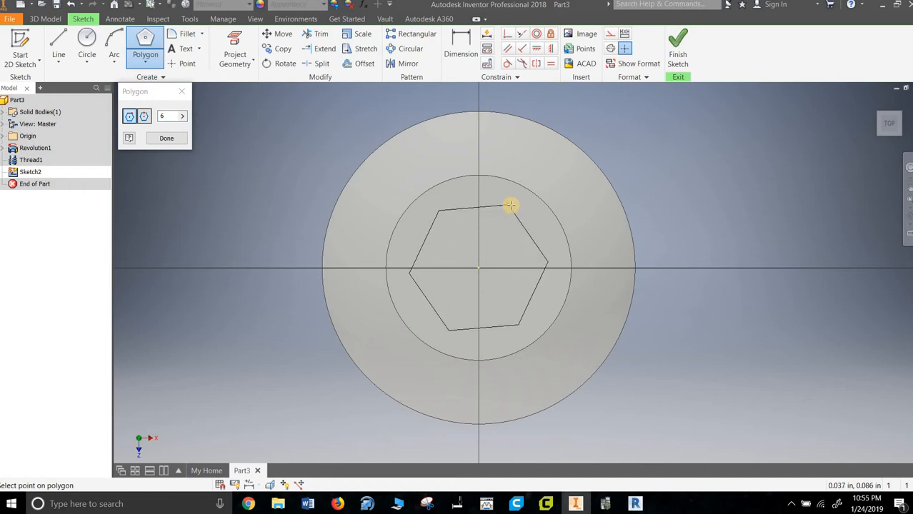
right_click(513, 206)
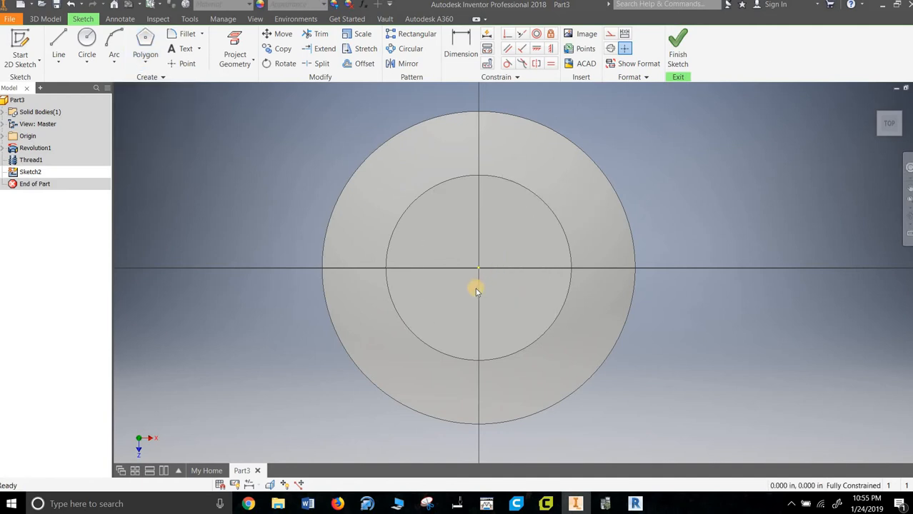
mouse_move(474, 291)
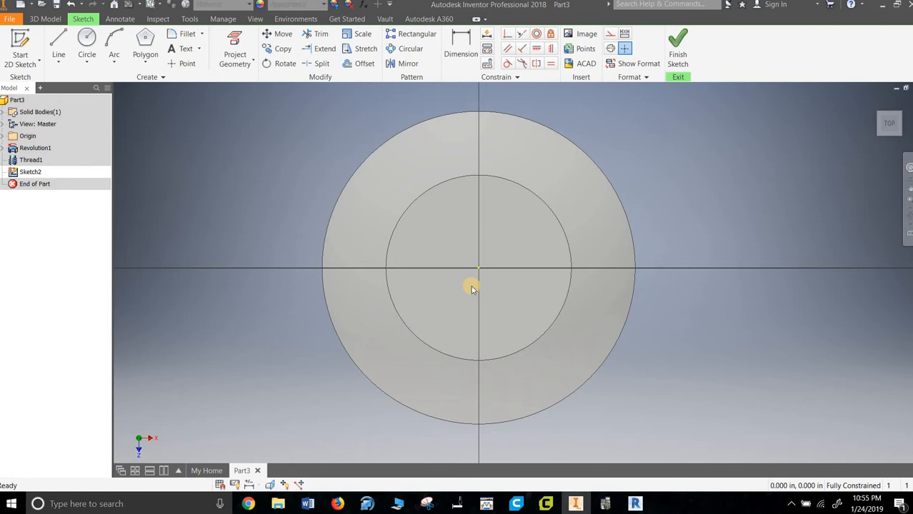
mouse_move(474, 280)
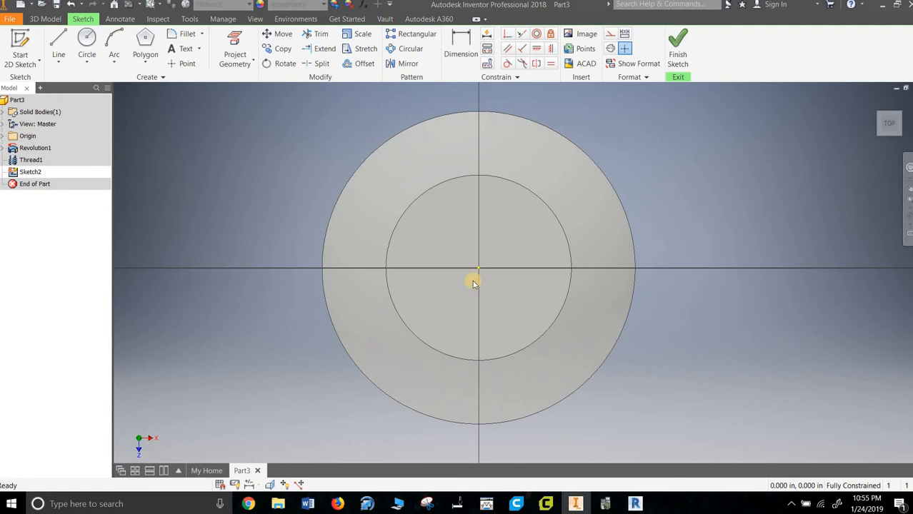
mouse_move(215, 165)
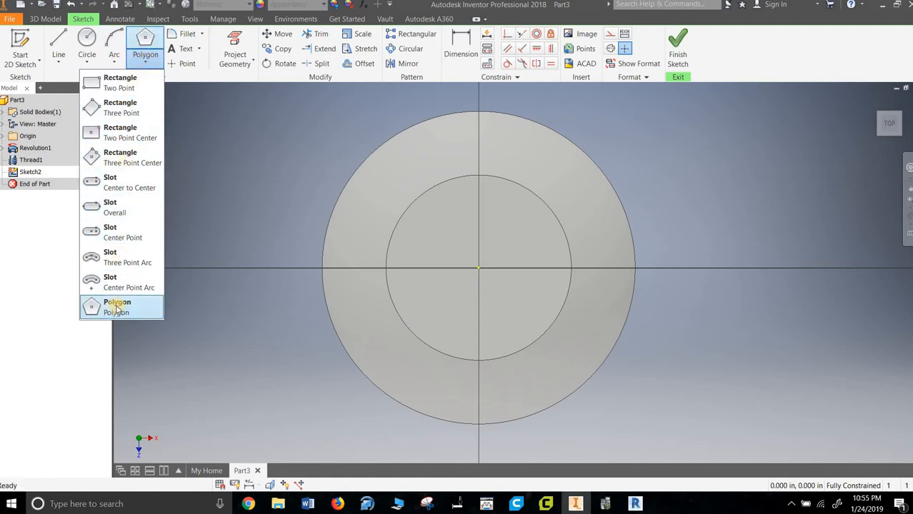
left_click(118, 306)
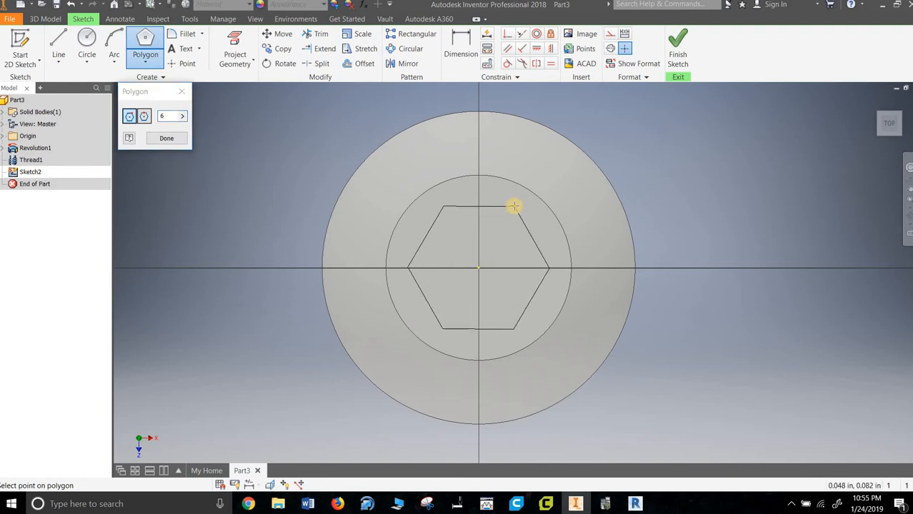
left_click(514, 206)
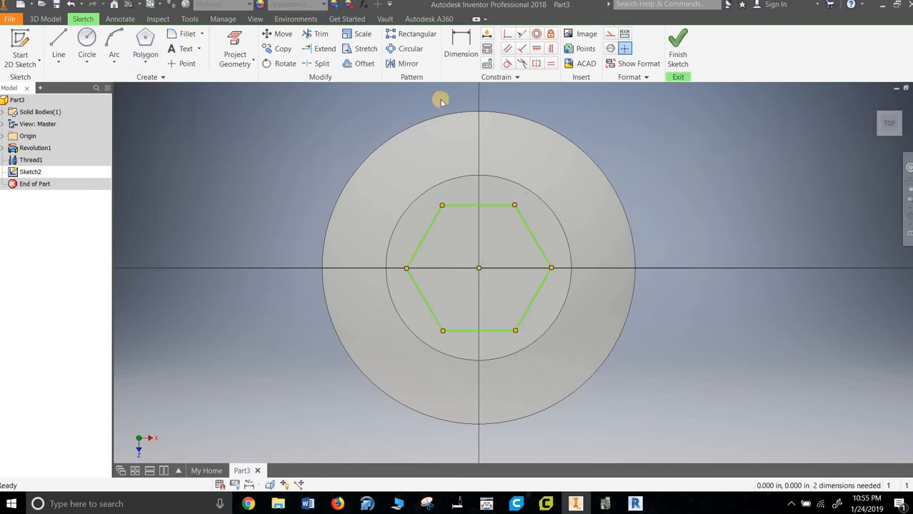
Step: Dimension the hexagon across its flats and finish the head sketch
left_click(459, 35)
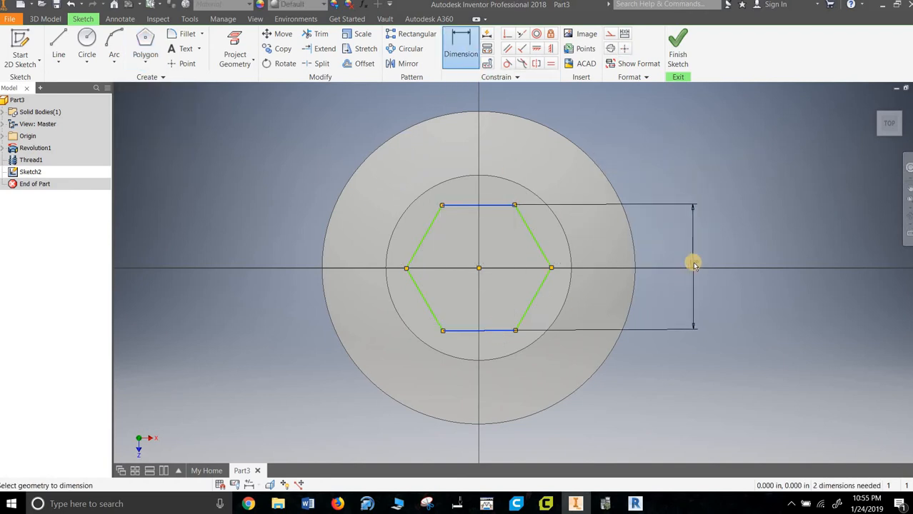
left_click(693, 267)
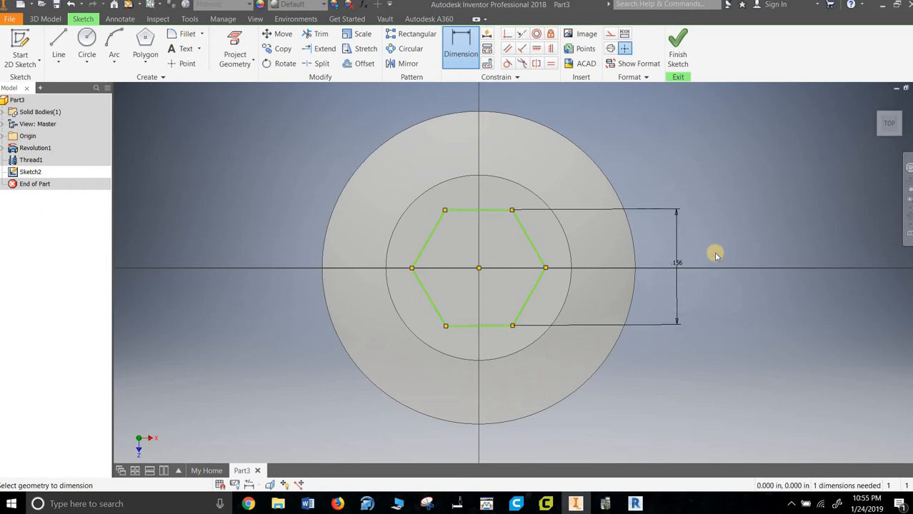
left_click(460, 48)
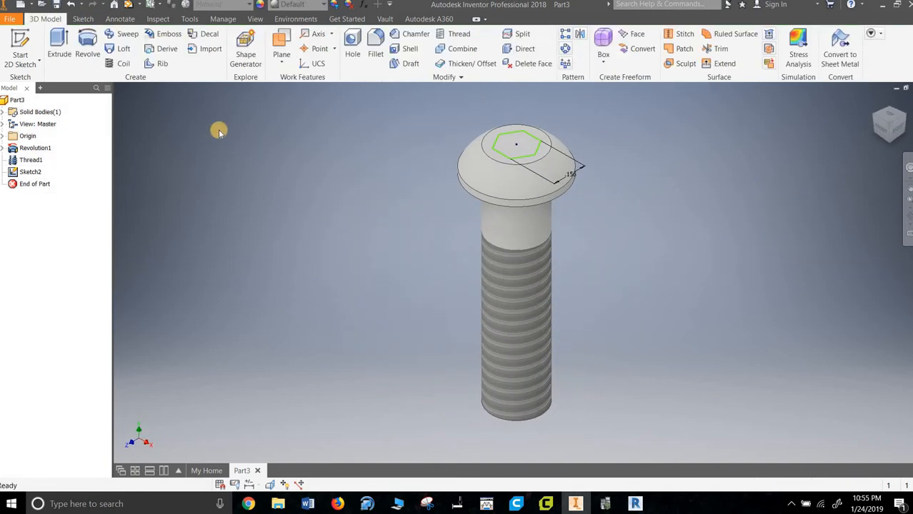
Step: Extrude-cut the hexagon profile .1 deep into the head as a socket
left_click(59, 43)
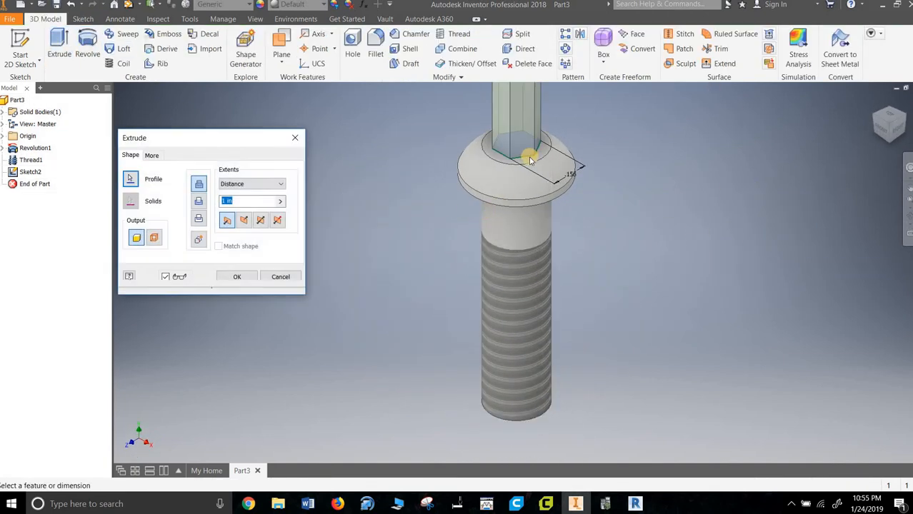
left_click(243, 220)
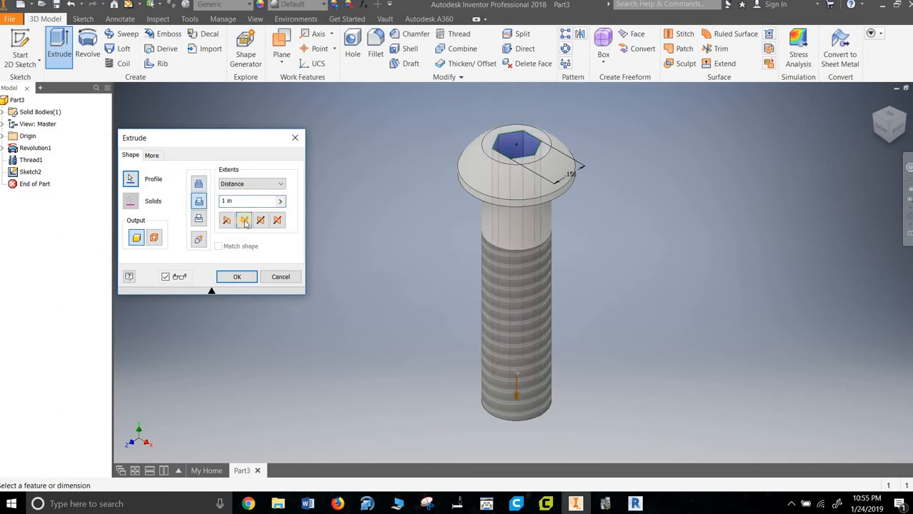
left_click(250, 200)
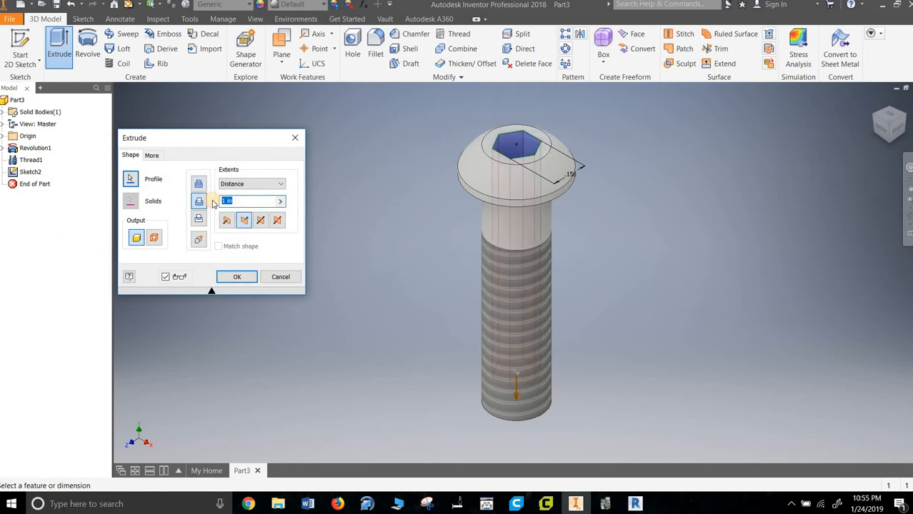
type(".1")
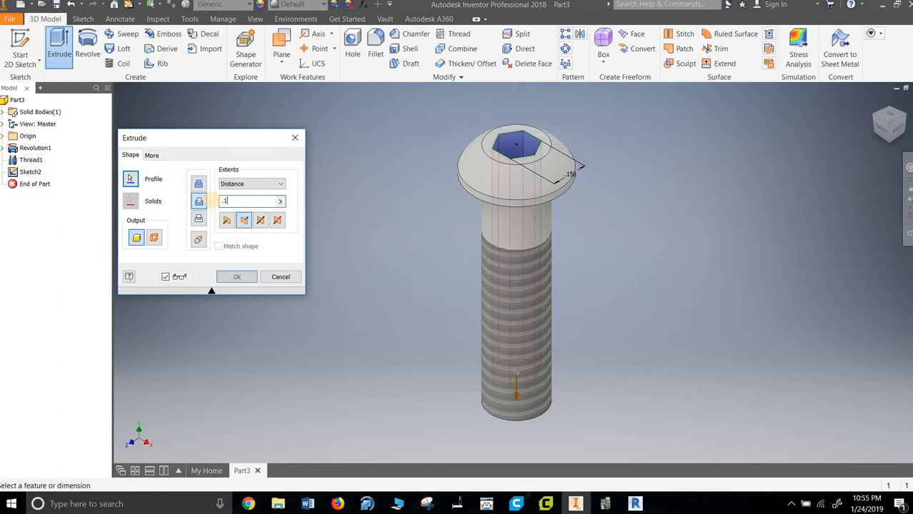
left_click(237, 277)
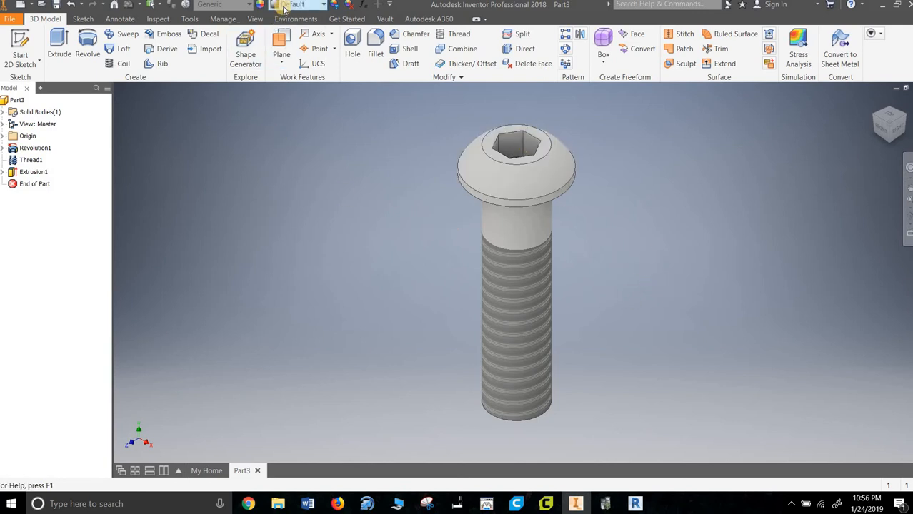
Step: Apply the Steel - Polished appearance to the whole peg
left_click(294, 4)
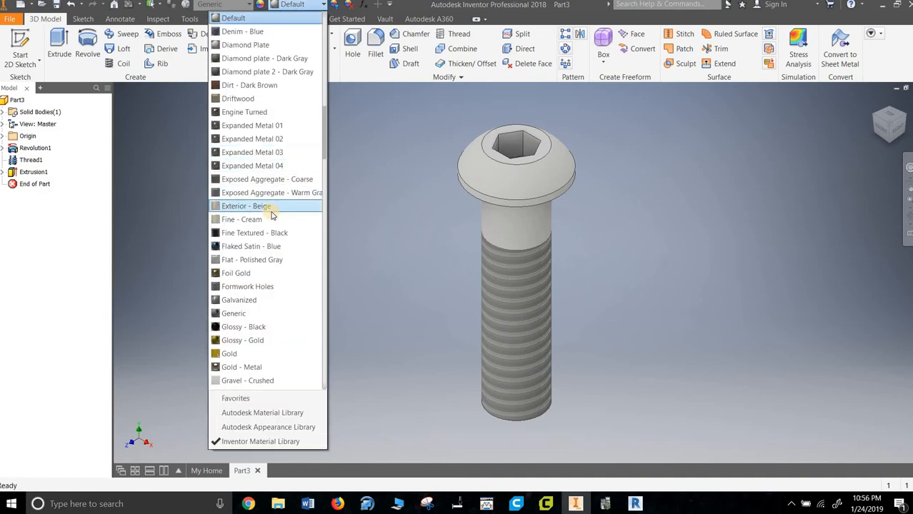
scroll("down", 3)
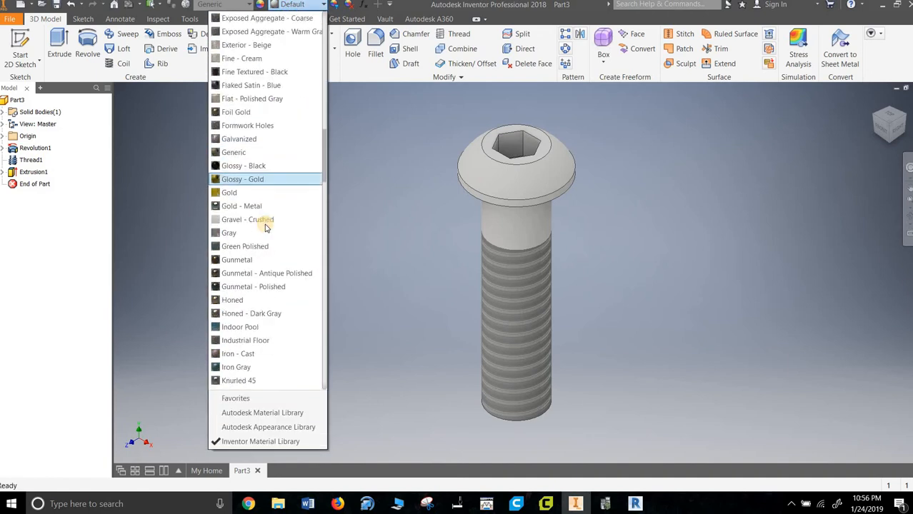
scroll("down", 3)
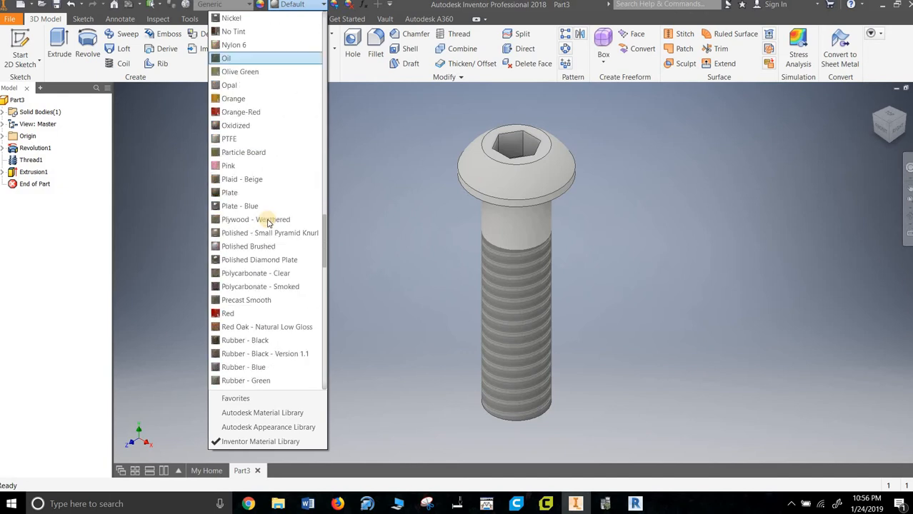
scroll("down", 3)
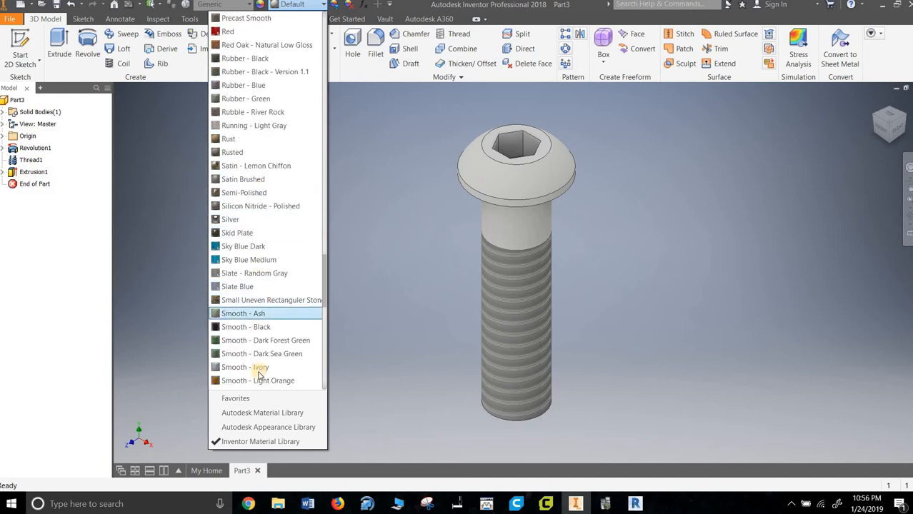
scroll("down", 3)
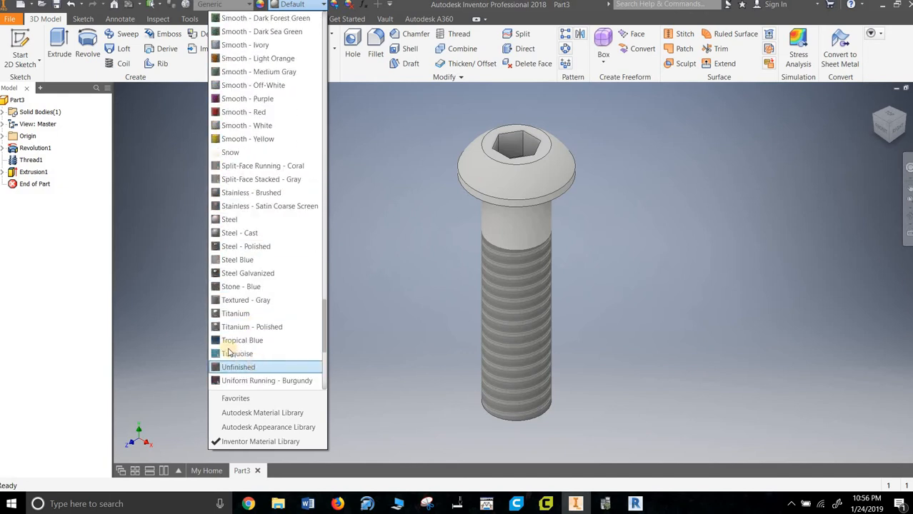
mouse_move(242, 260)
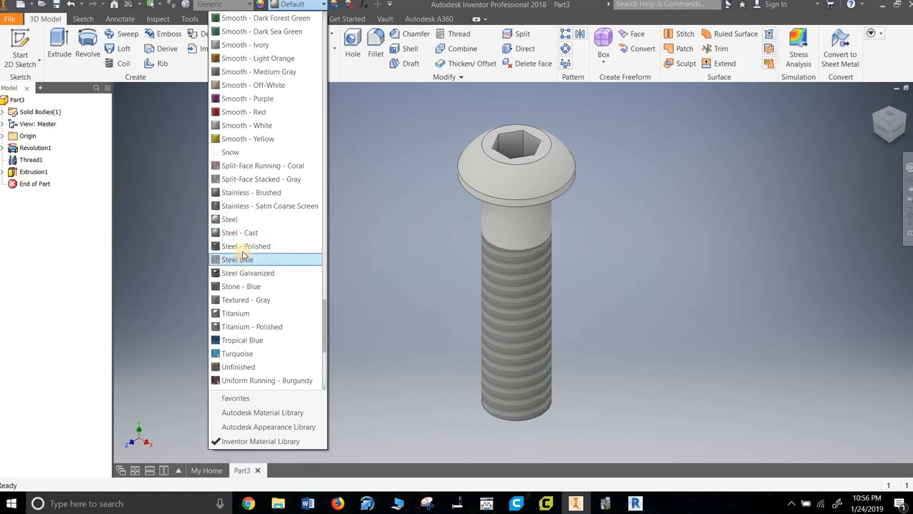
left_click(246, 246)
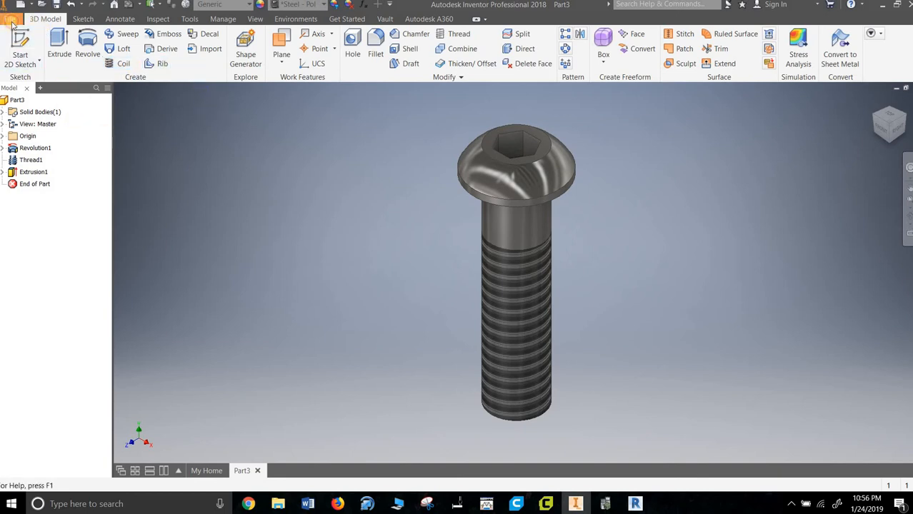
Step: Save the part as '#6 Axle Peg' in the Miniature Train Project folder
left_click(34, 148)
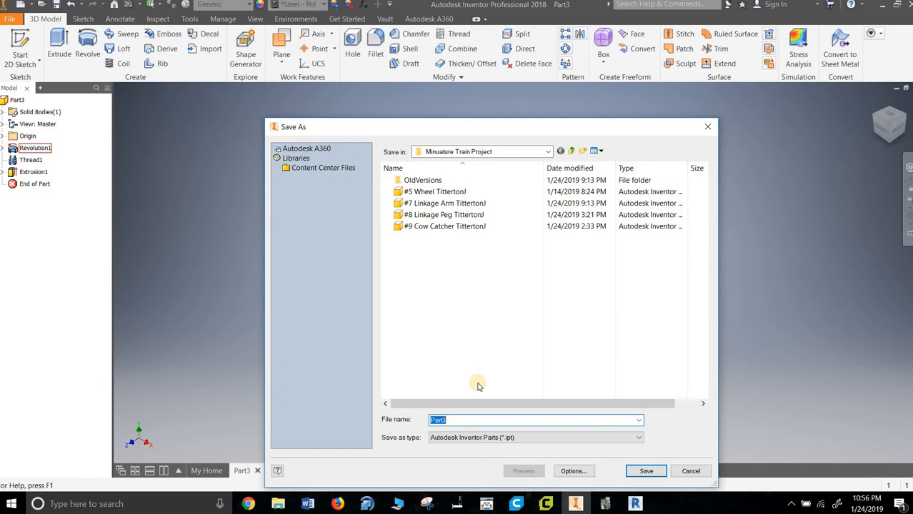
type("#6")
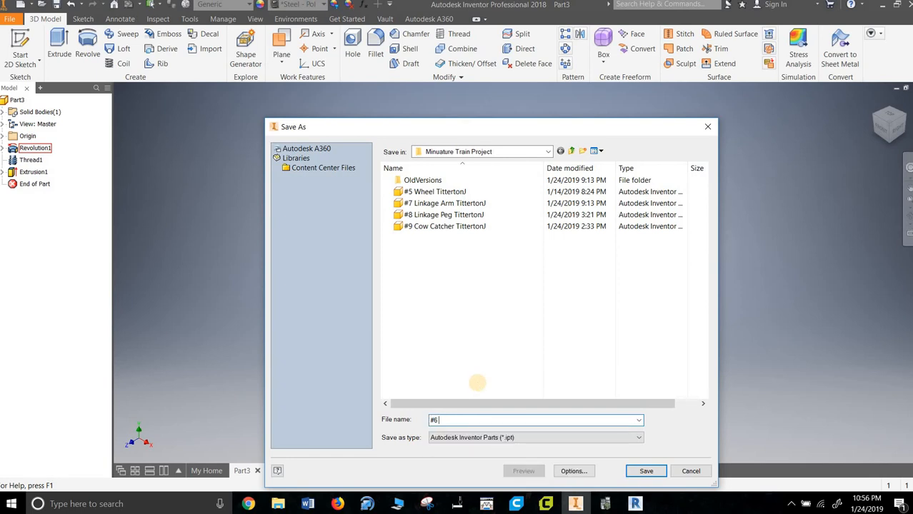
type("Axle Peg TittertonJ")
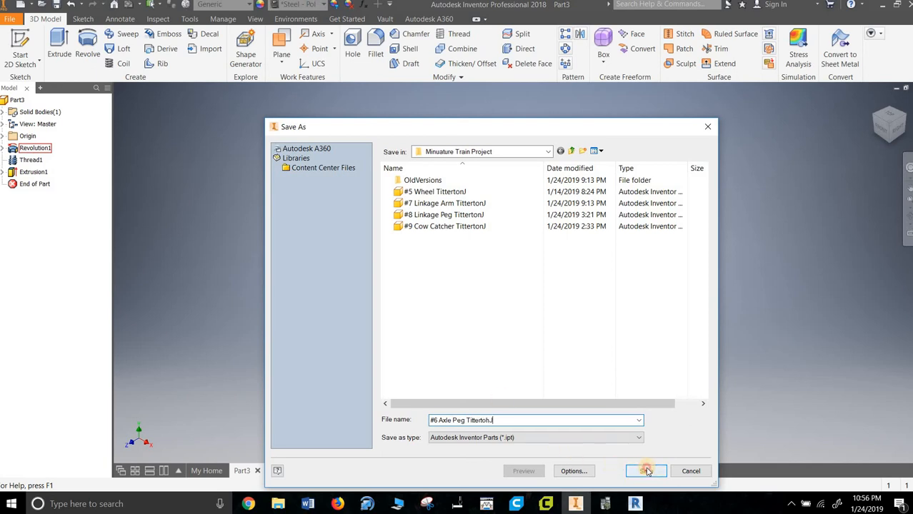
left_click(646, 471)
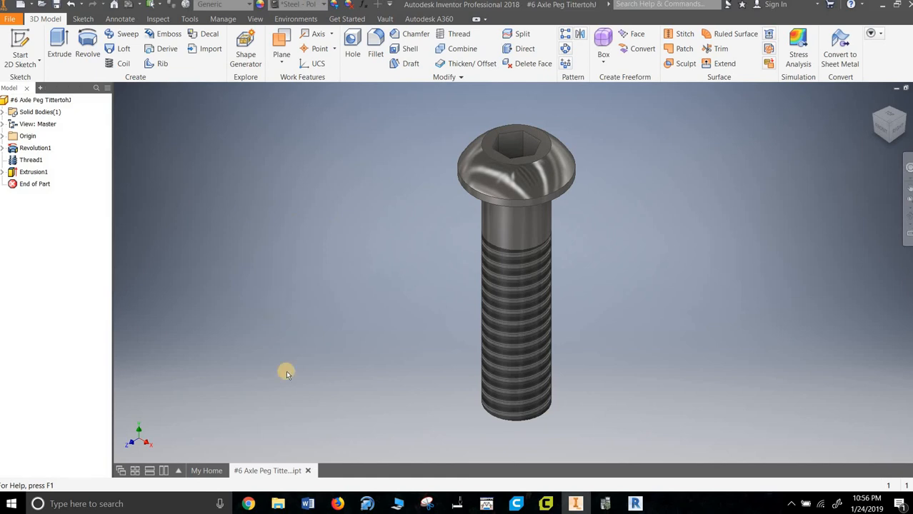